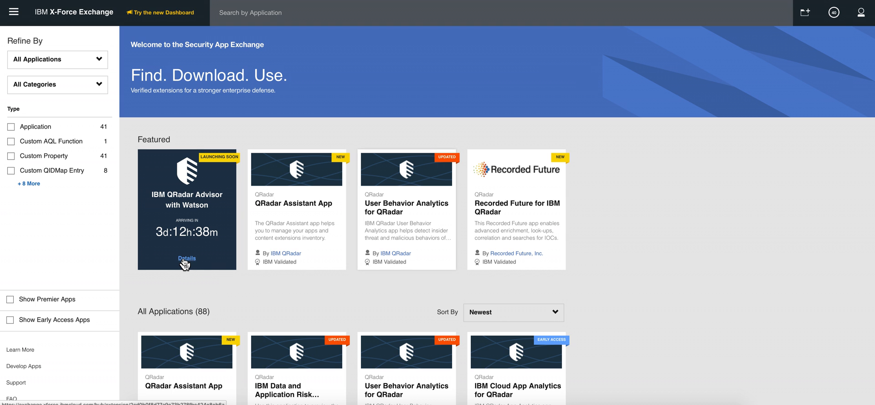
Scroll the App Exchange catalog down to the PhishMe Intelligence app card.
scroll("down", 3)
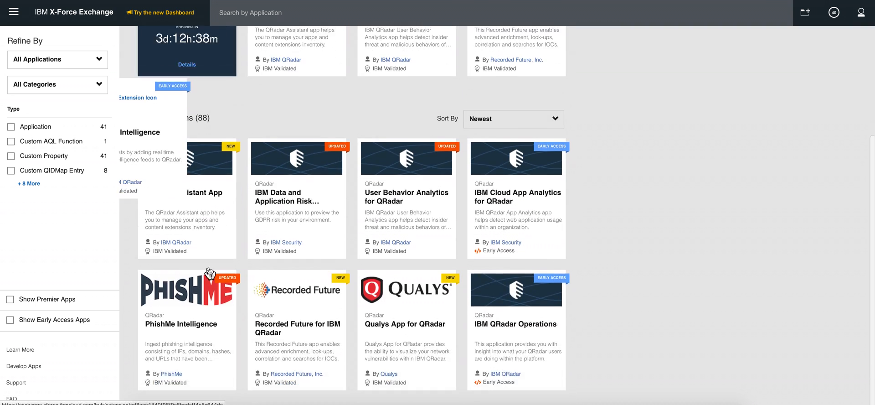
scroll("down", 3)
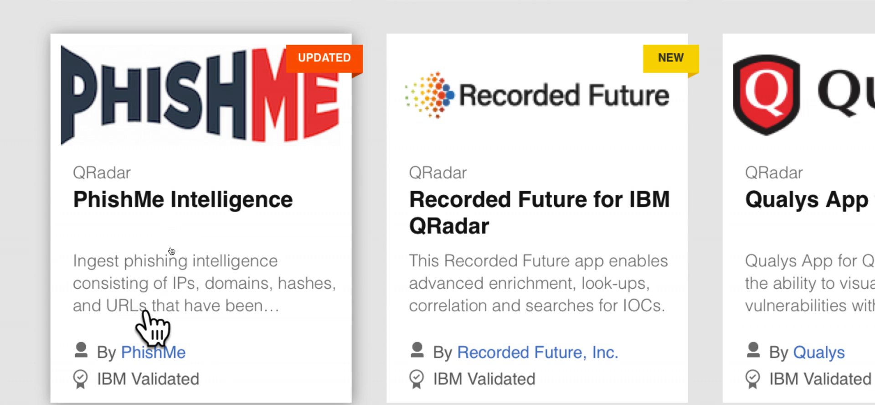
mouse_move(160, 290)
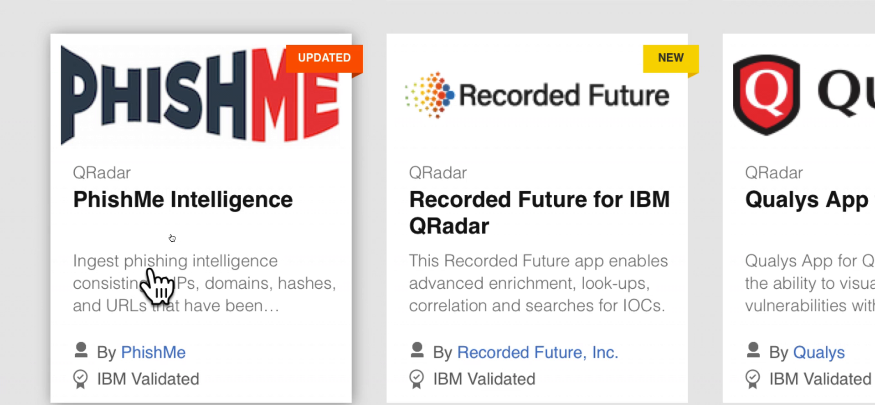
Go to the Admin tab and scroll to the PhishMe and Reference Data Management sections.
left_click(337, 24)
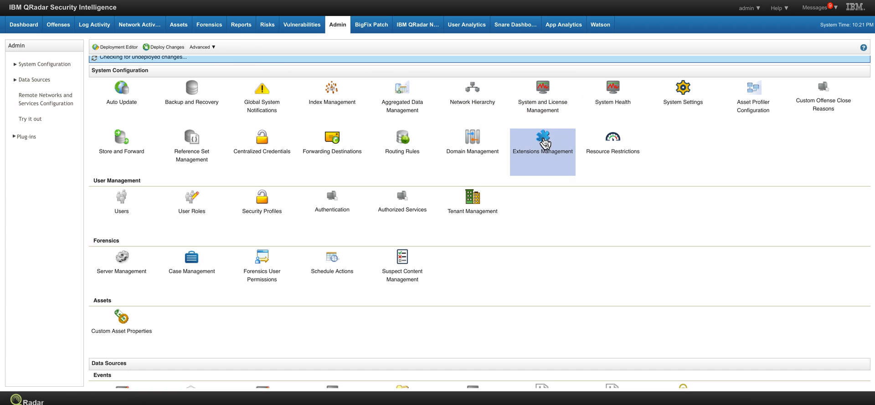
mouse_move(528, 186)
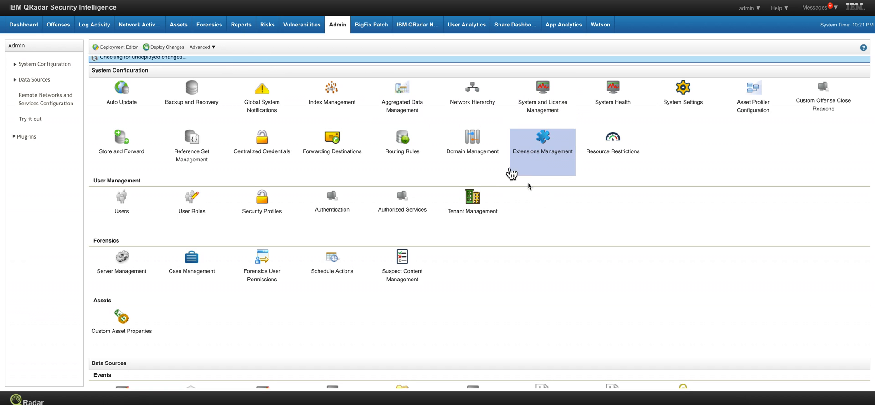
scroll("down", 3)
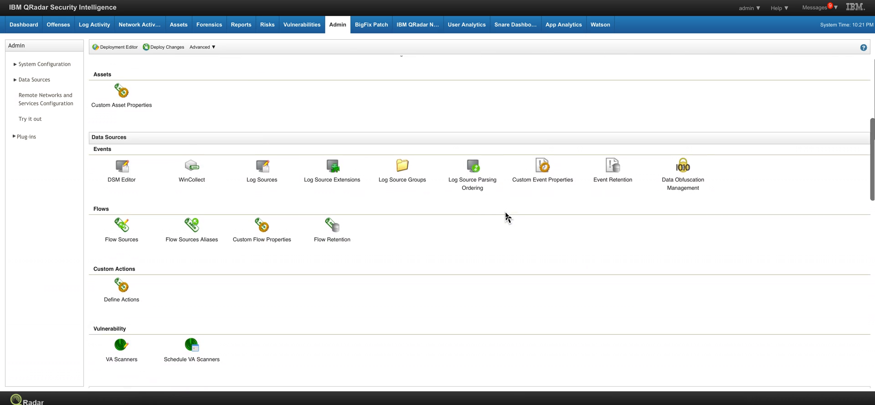
scroll("down", 3)
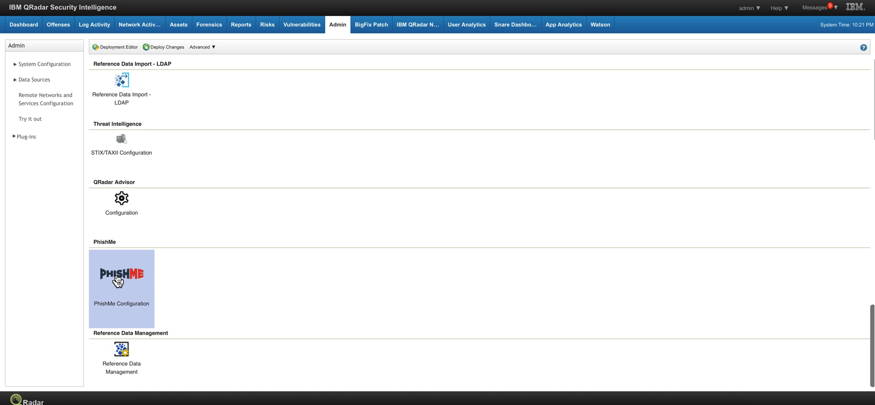
mouse_move(121, 273)
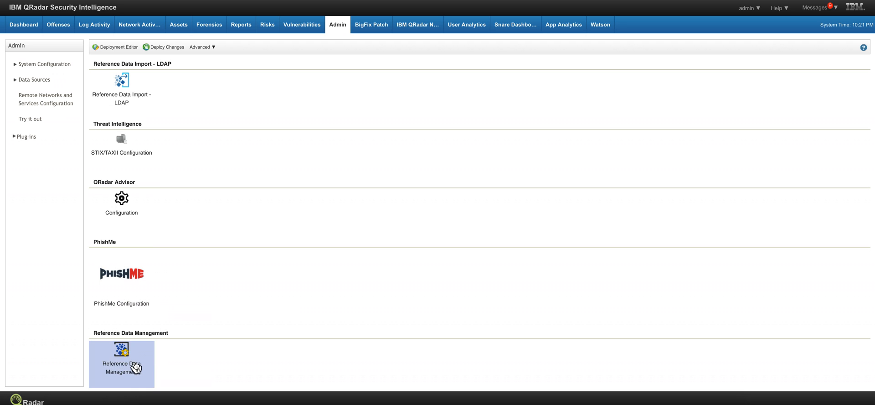
mouse_move(134, 368)
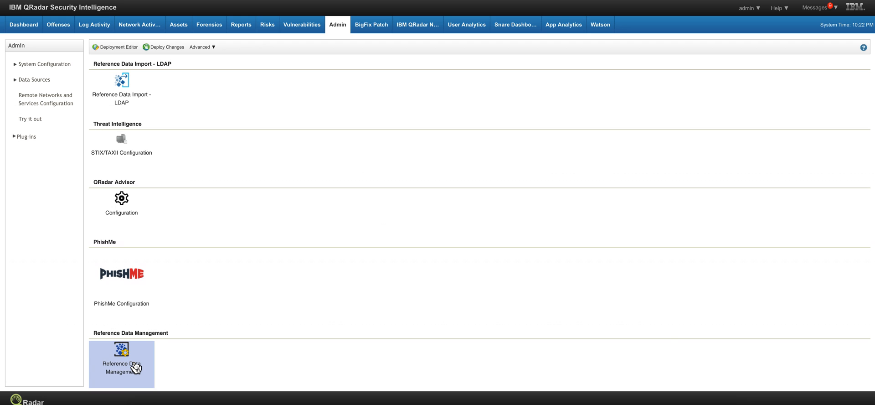
Launch Reference Data Manager Lite and select the PhishMe IPs_Data table row.
double_click(121, 357)
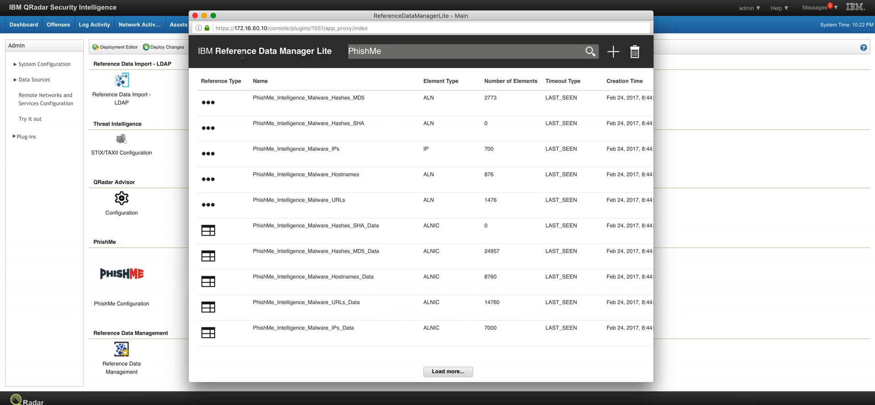
mouse_move(330, 61)
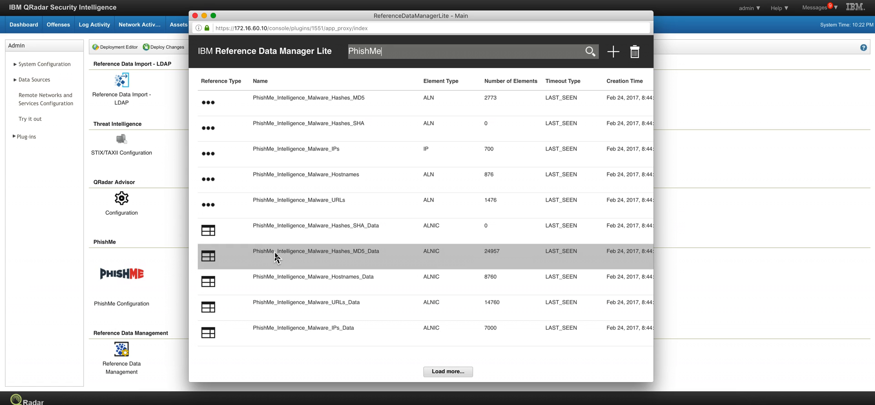
mouse_move(284, 255)
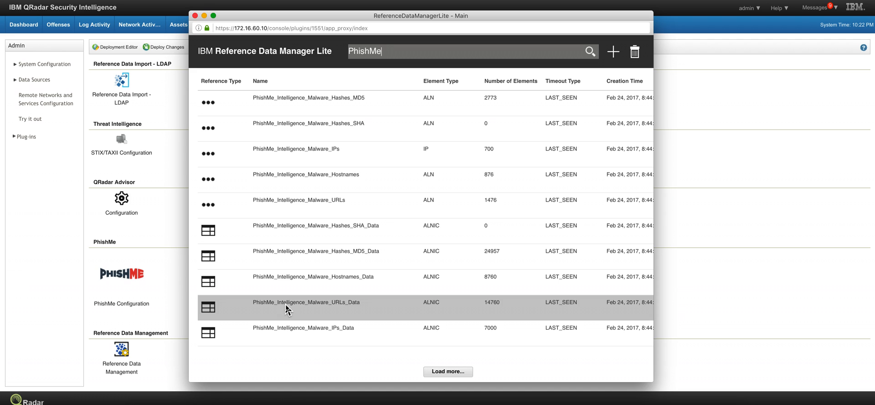
left_click(303, 332)
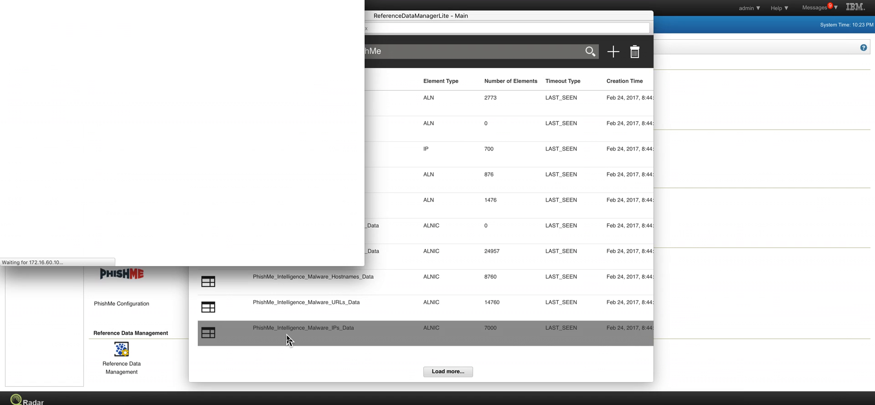
View the PhishMe_Intelligence_Malware_IPs_Data table's IP entries, impact ratings and malware families.
double_click(303, 327)
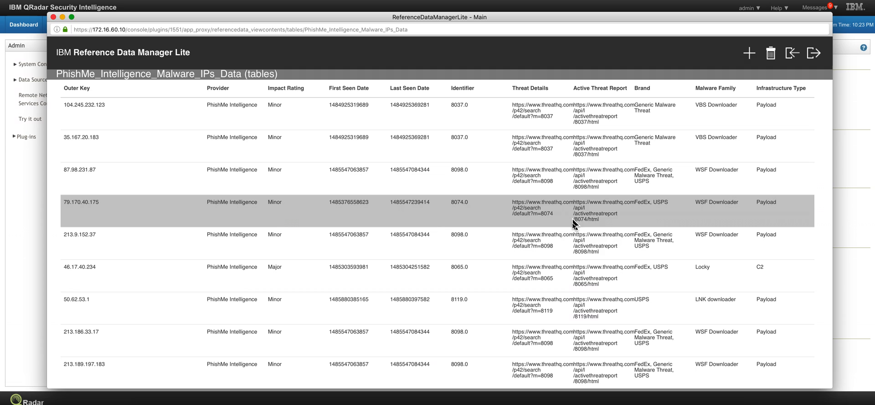
mouse_move(579, 207)
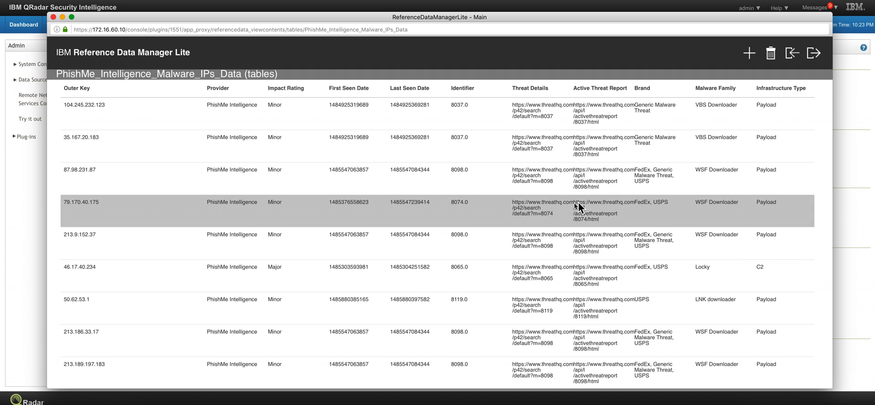
mouse_move(512, 212)
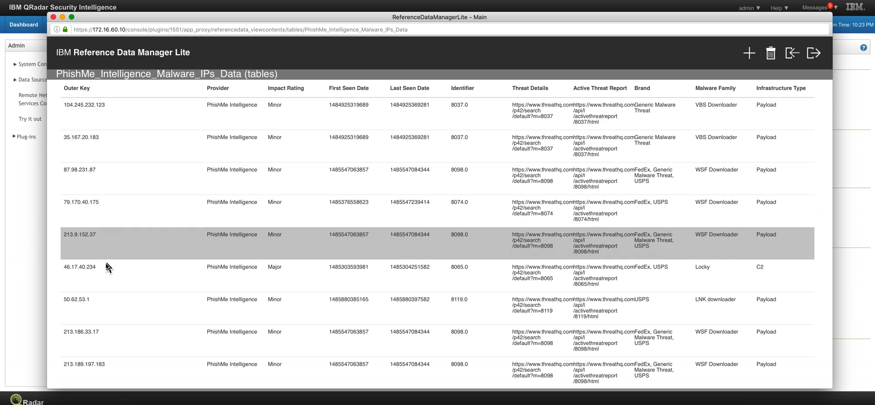
mouse_move(255, 109)
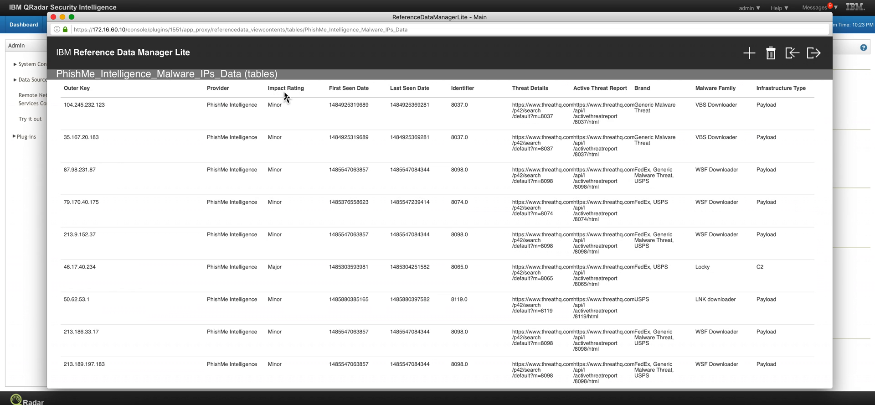
left_click(282, 276)
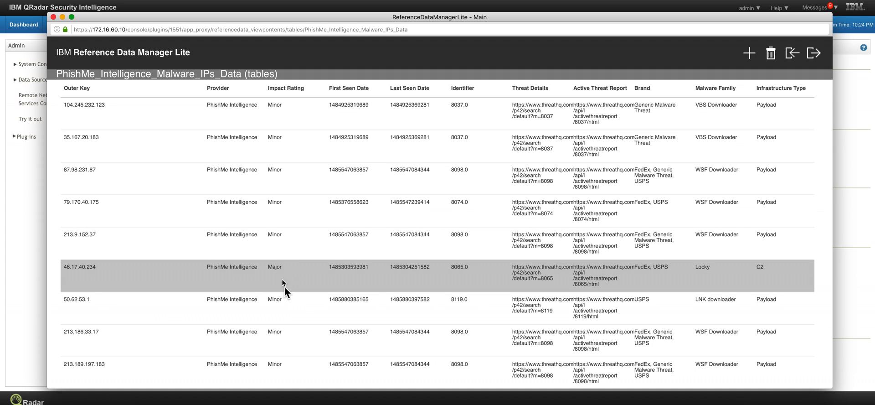
mouse_move(75, 278)
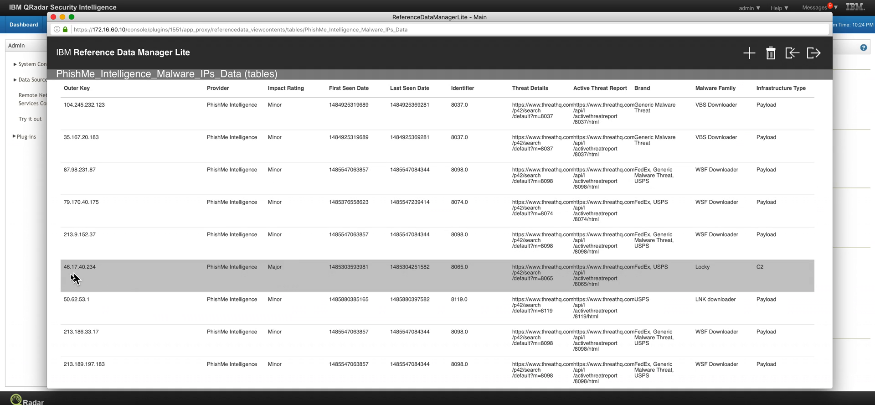
mouse_move(327, 281)
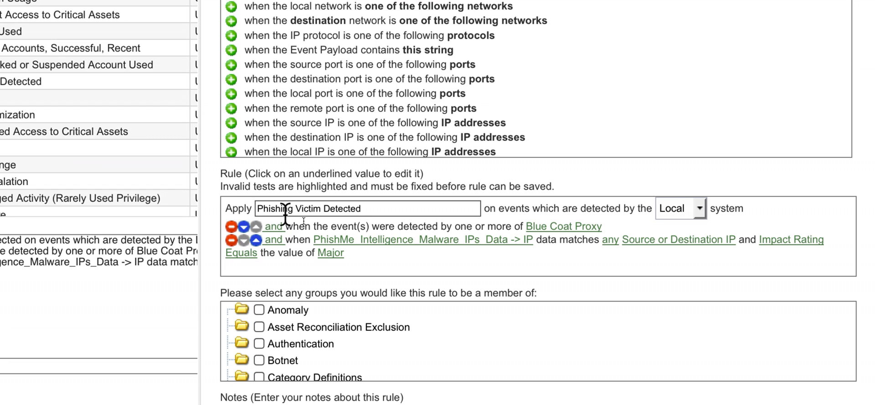
mouse_move(285, 240)
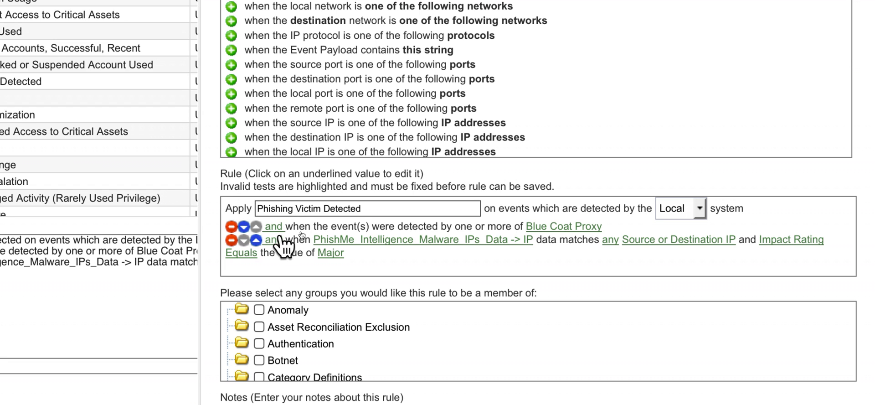
mouse_move(581, 251)
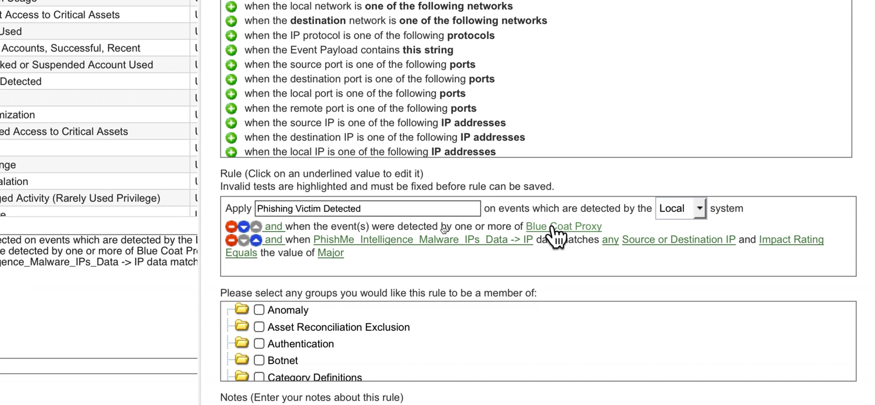
mouse_move(386, 249)
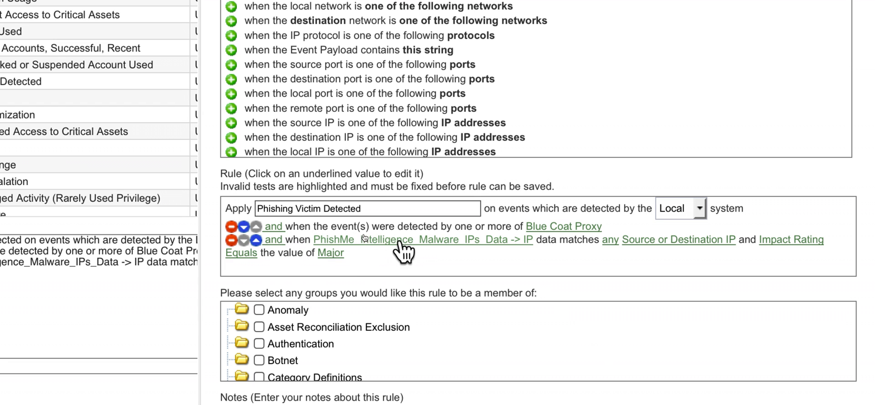
mouse_move(467, 248)
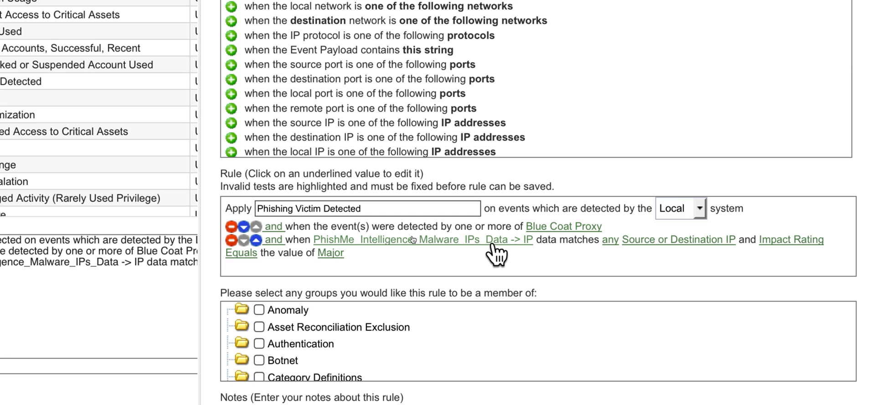
mouse_move(583, 249)
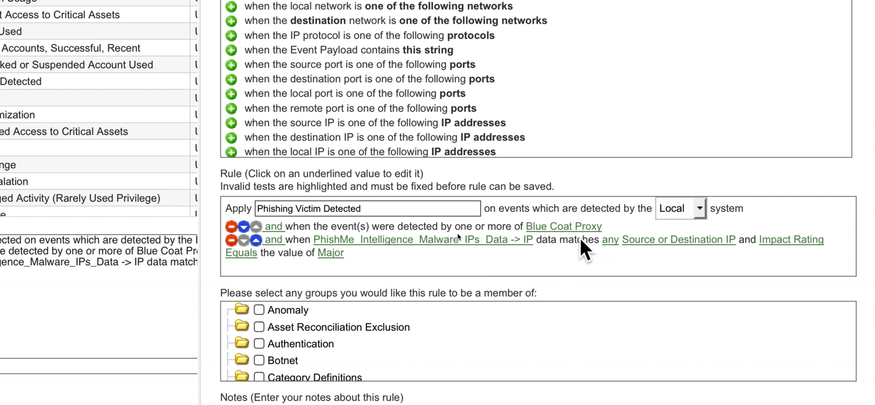
mouse_move(636, 255)
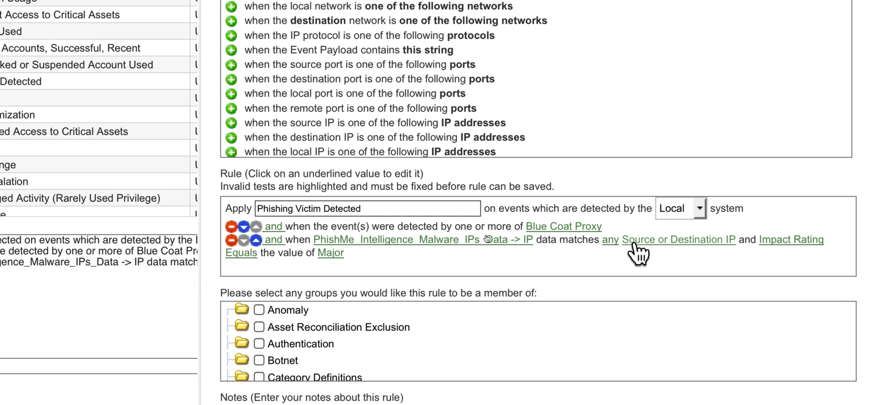
mouse_move(668, 255)
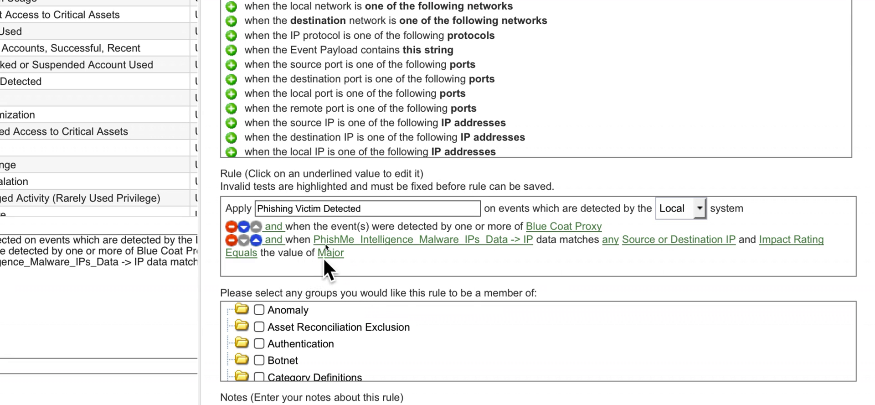
mouse_move(331, 253)
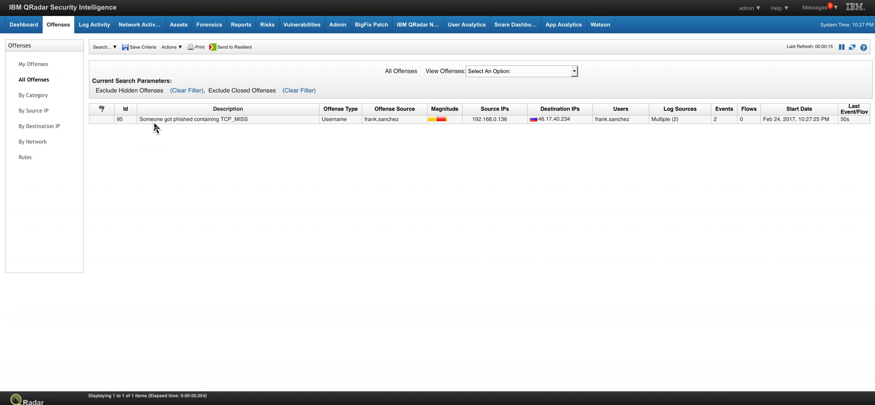
mouse_move(184, 120)
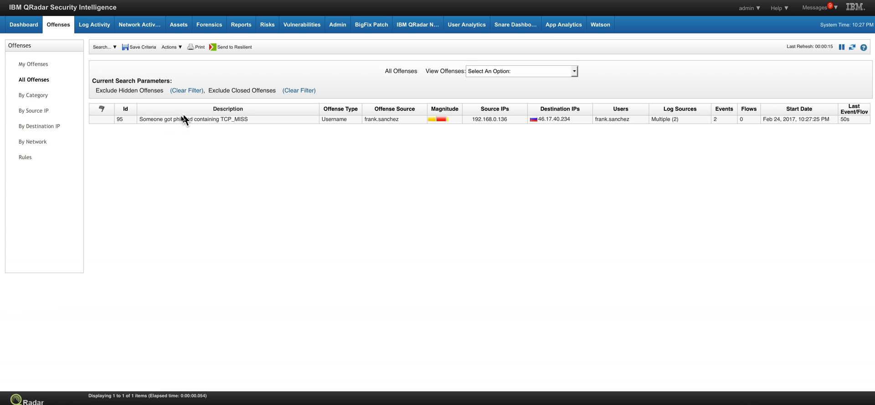
mouse_move(213, 128)
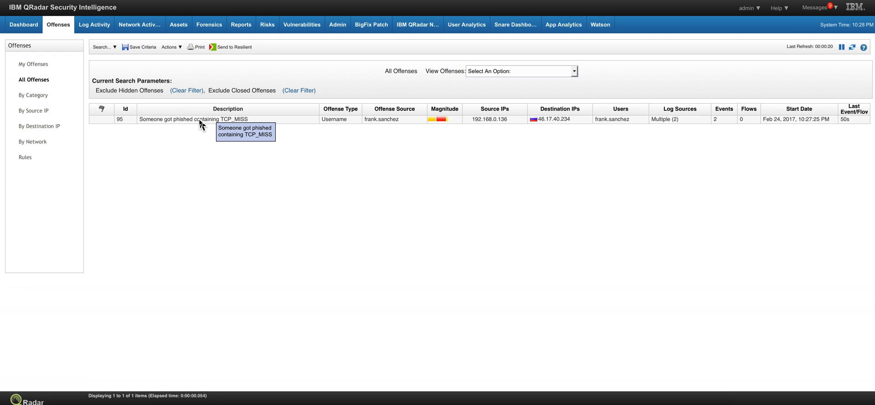
mouse_move(233, 125)
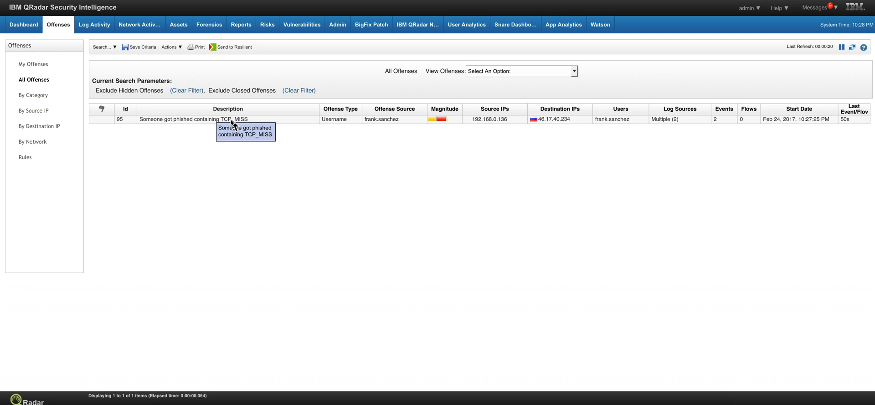
mouse_move(242, 126)
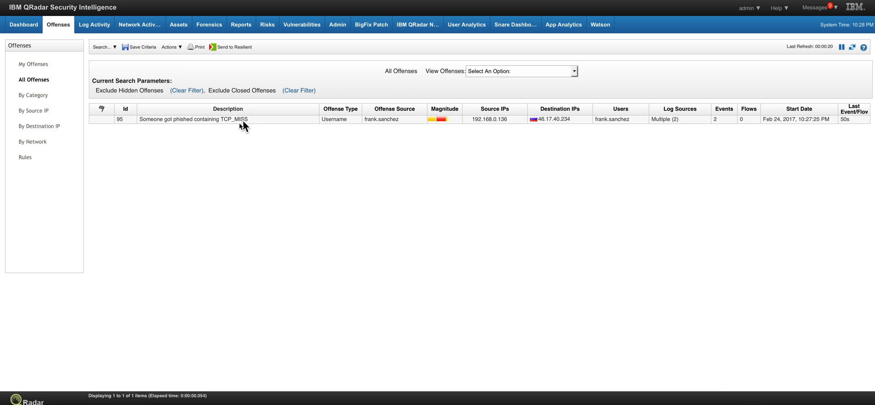
mouse_move(244, 122)
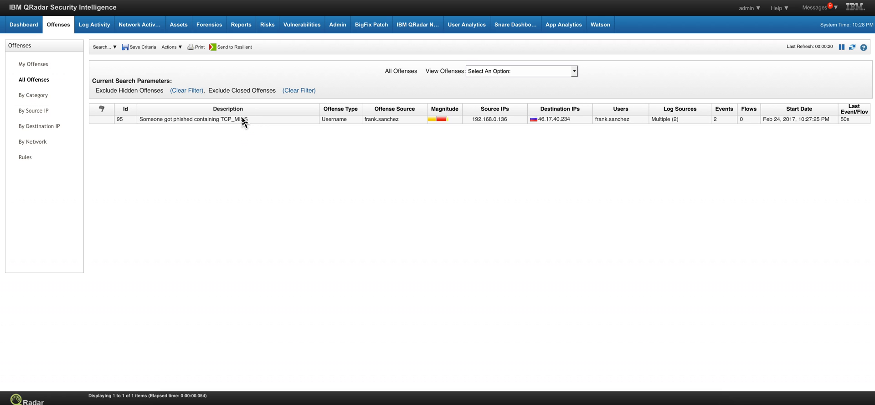
mouse_move(242, 119)
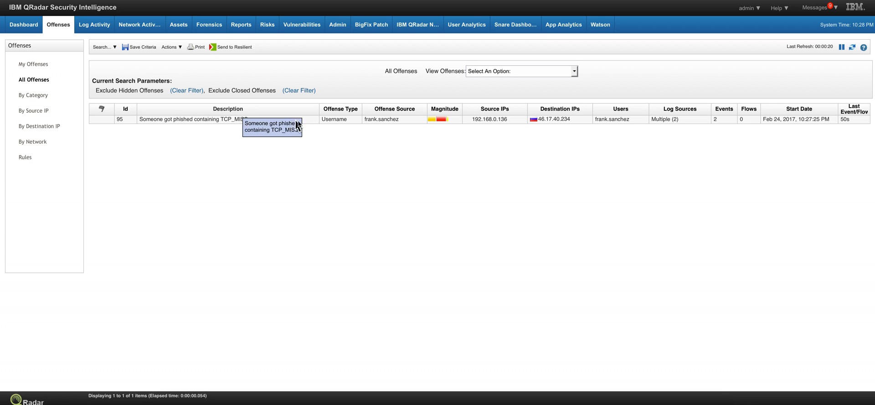
mouse_move(377, 119)
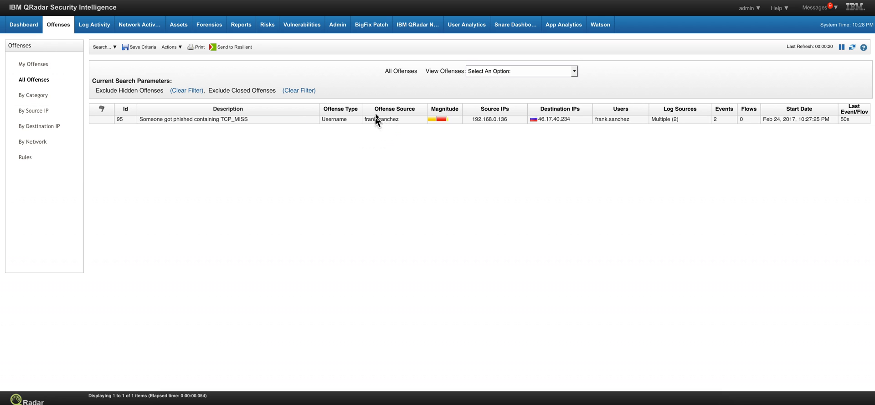
mouse_move(396, 128)
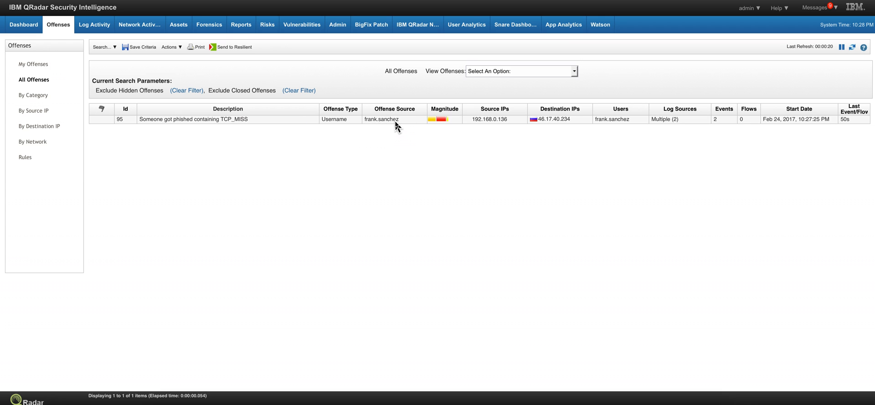
mouse_move(396, 118)
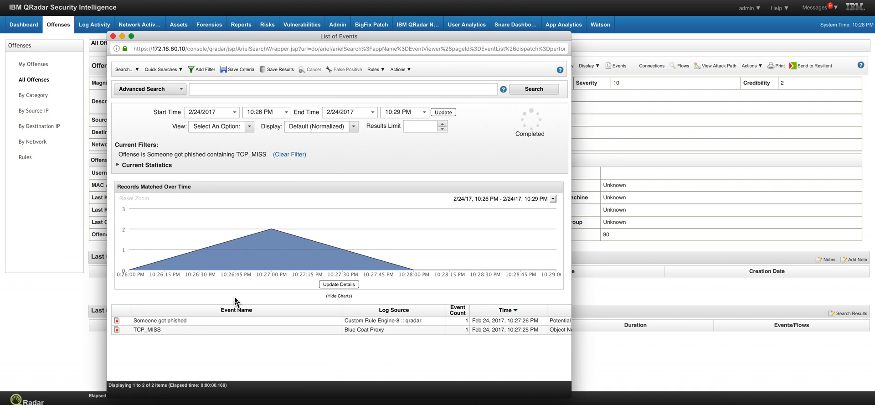
Select the Blue Coat Proxy TCP_MISS event in offense 95's event list.
left_click(223, 330)
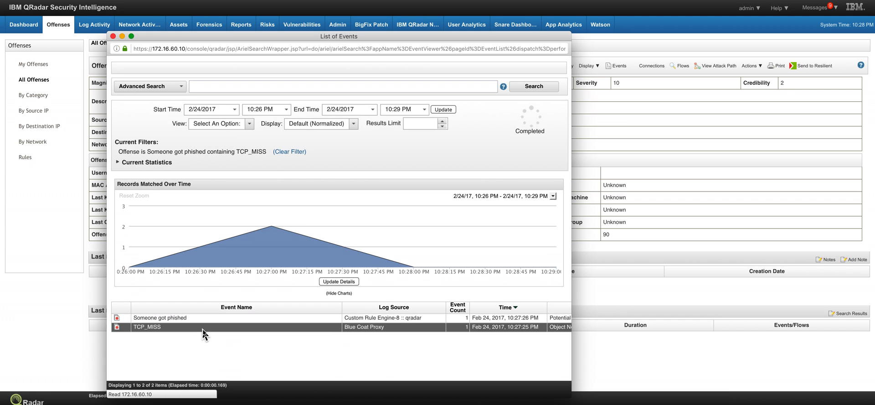
Review the TCP_MISS event's details, payload and matched rules, then return to offense 95's summary.
double_click(147, 326)
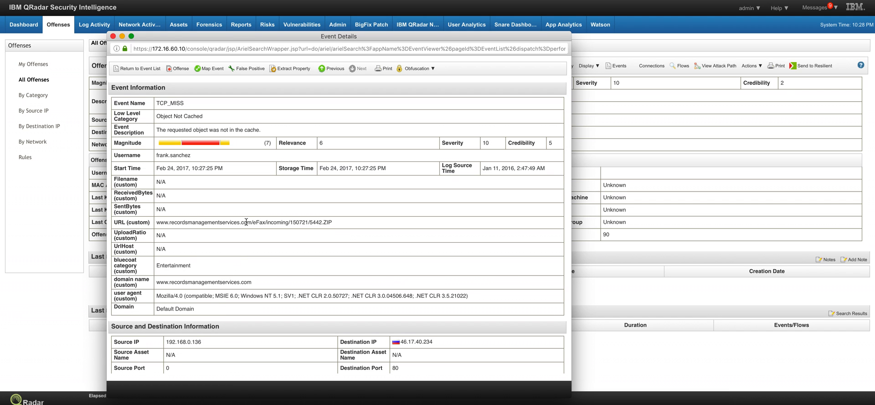
scroll("down", 3)
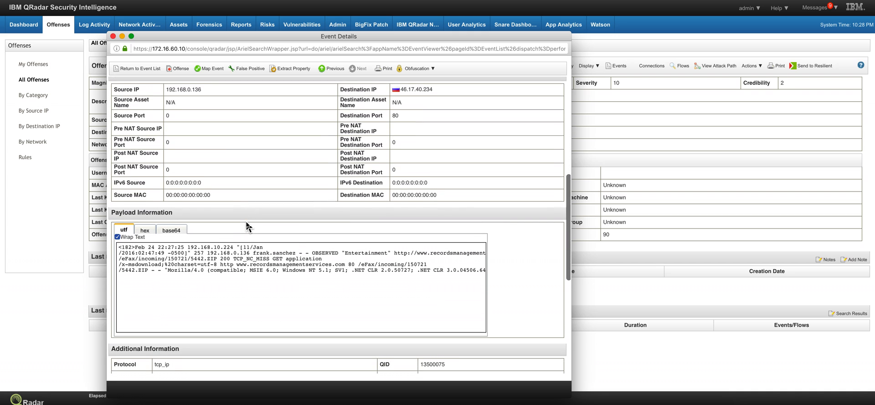
scroll("down", 3)
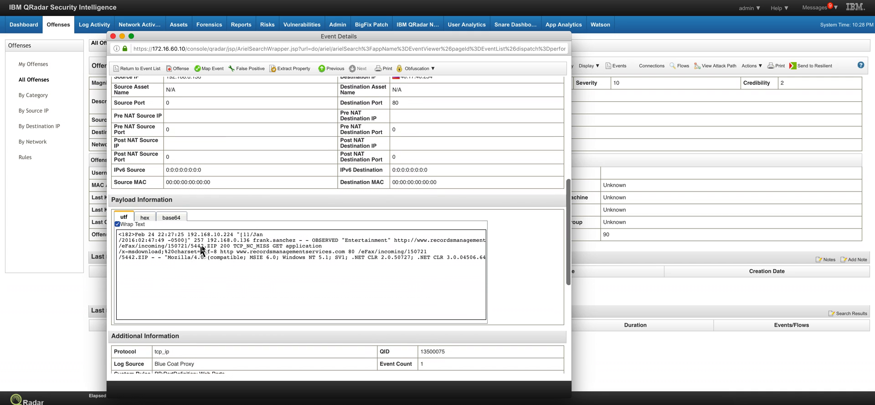
mouse_move(359, 252)
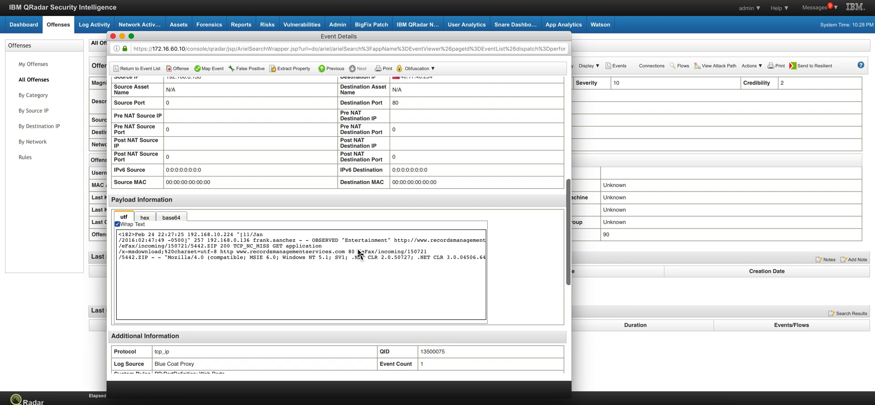
scroll("down", 3)
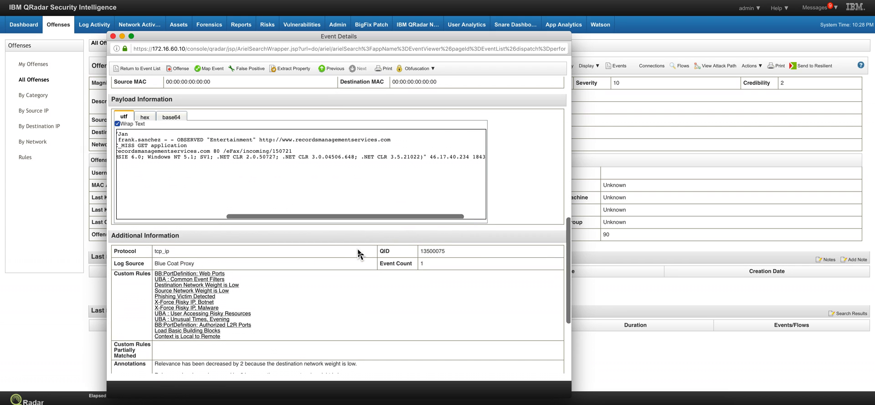
scroll("down", 3)
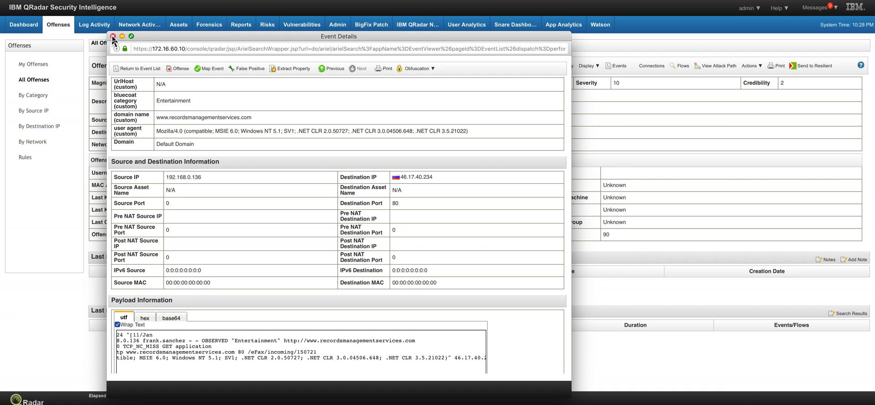
left_click(113, 35)
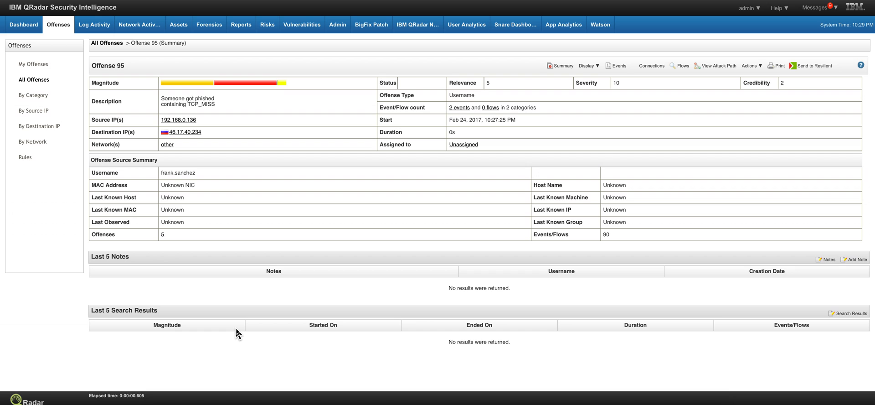
mouse_move(186, 138)
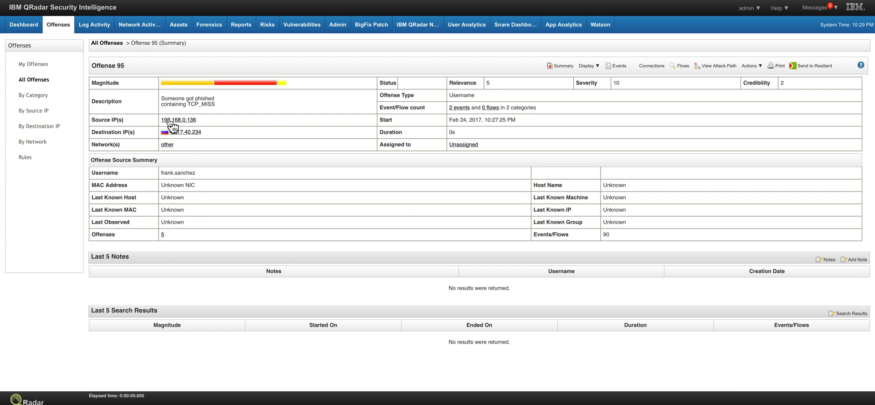
mouse_move(546, 196)
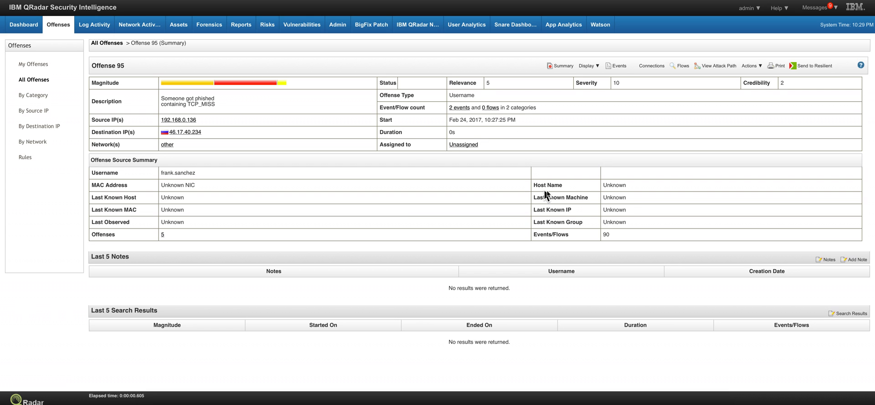
mouse_move(557, 163)
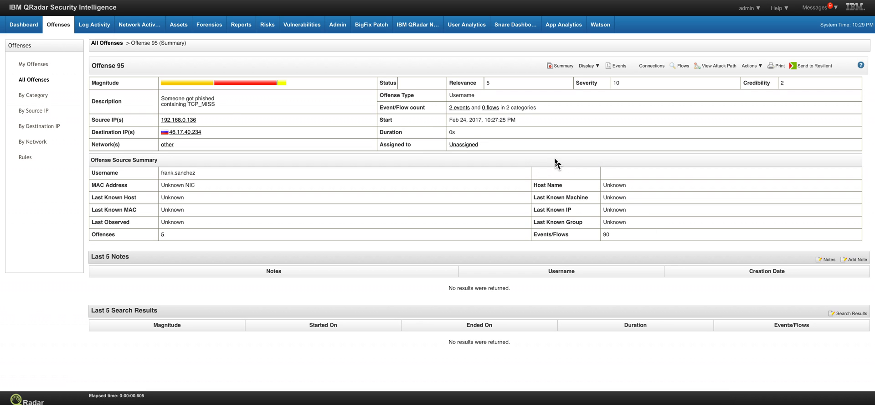
mouse_move(474, 171)
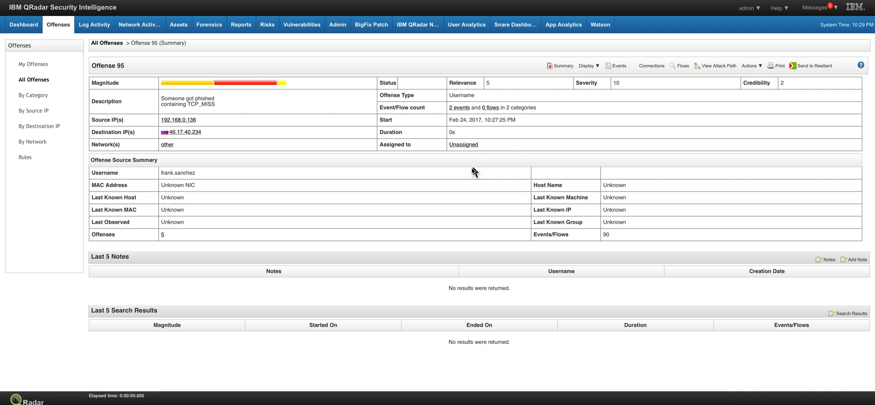
mouse_move(470, 176)
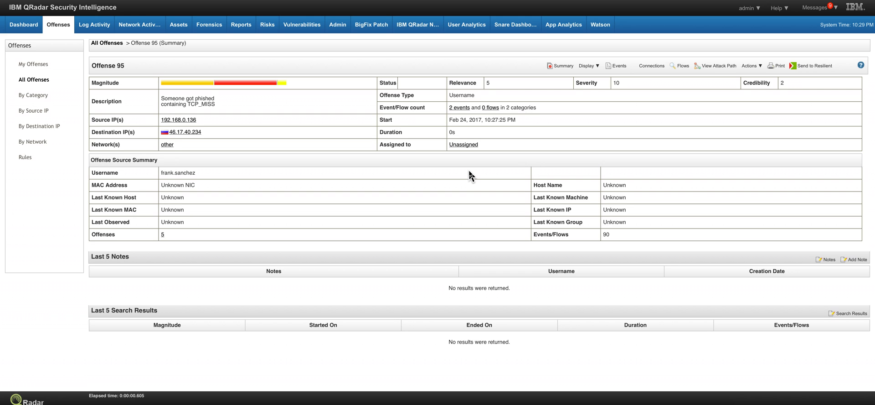
mouse_move(236, 136)
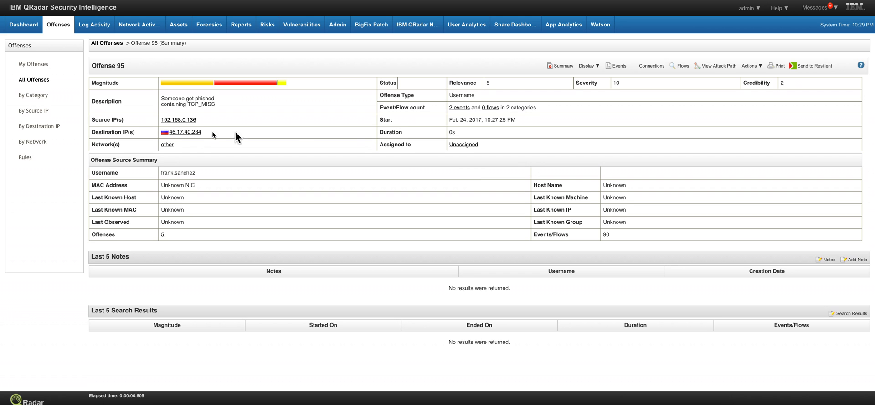
mouse_move(185, 132)
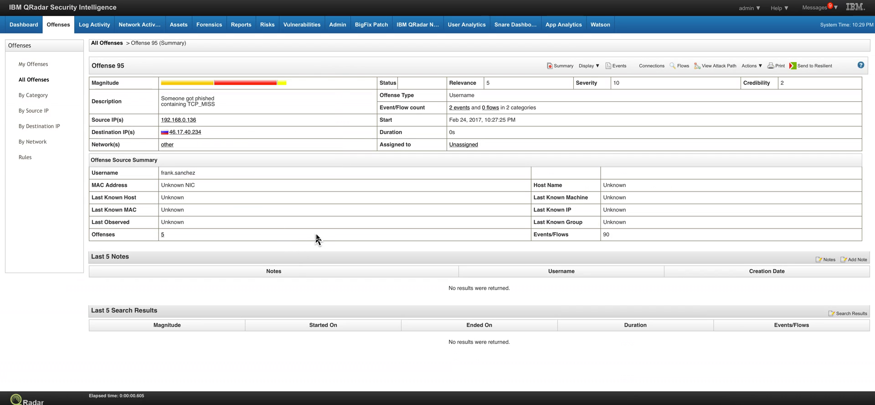
mouse_move(332, 269)
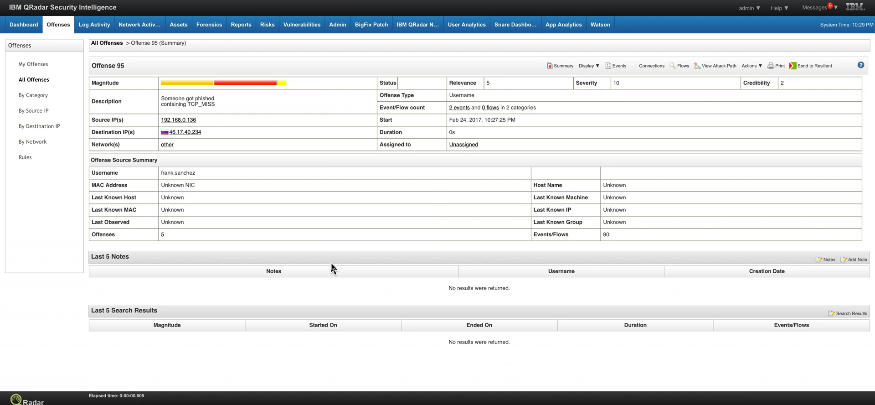
mouse_move(336, 270)
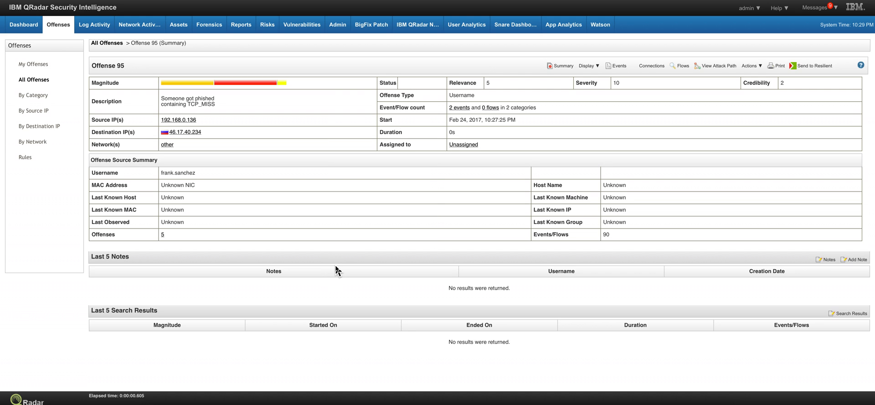